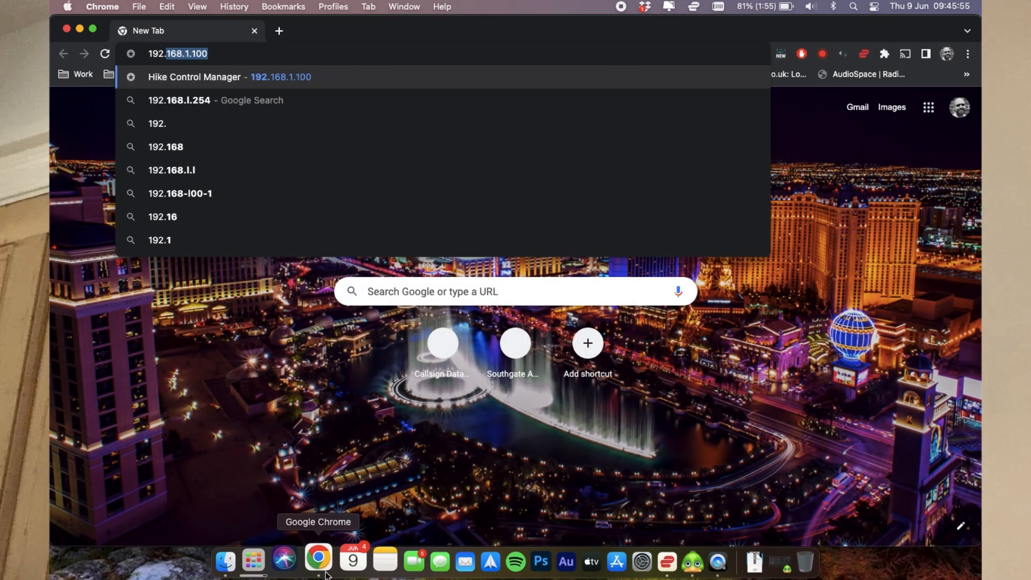
Load the Pi-Star dashboard at 192.168.0.100 in Chrome
{"action": "type", "text": "192.168.0.100"}
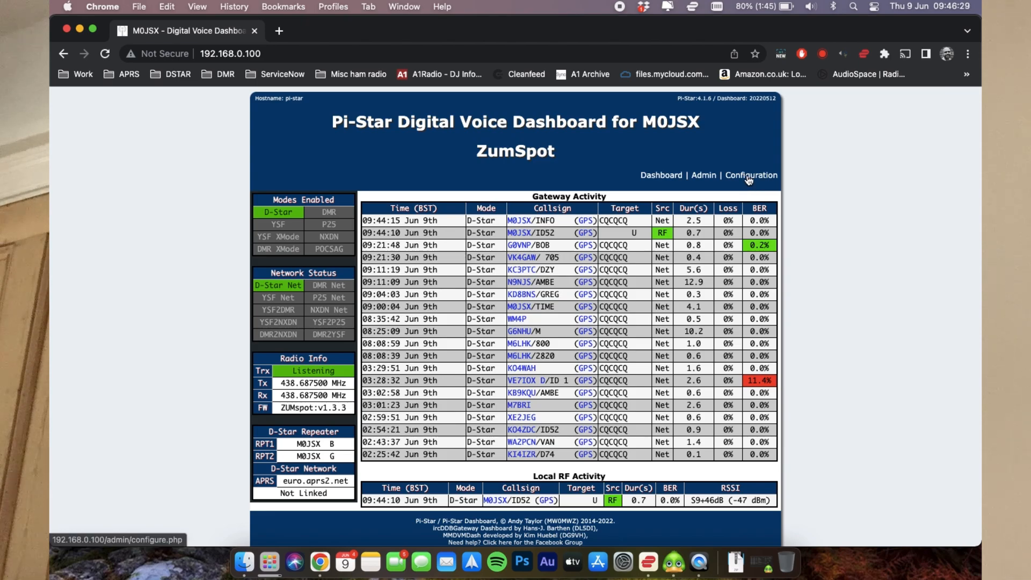
Sign in to Configuration with the pi-star credentials and open Expert's SSH Access terminal
{"action": "left_click", "coordinate": [750, 175]}
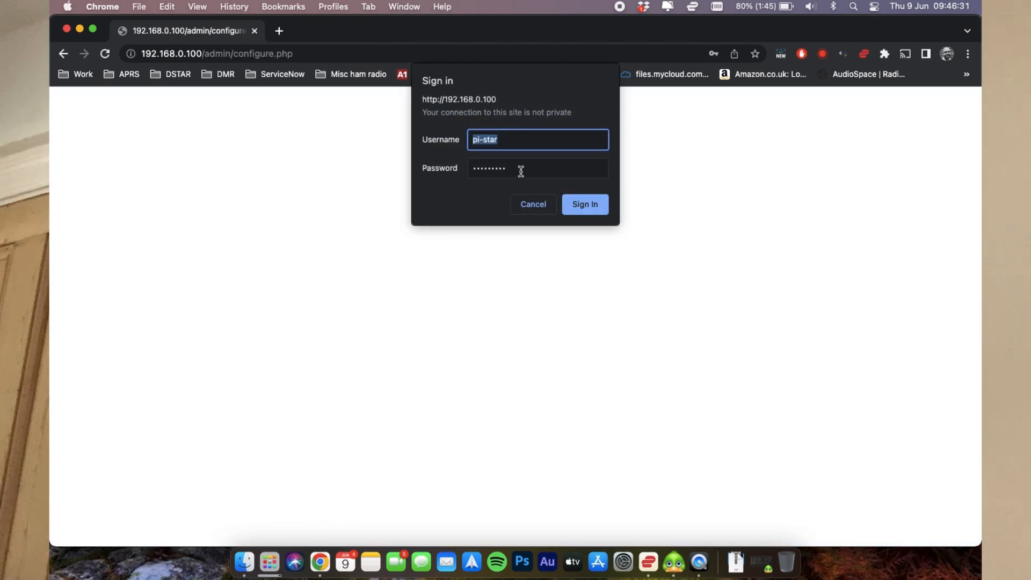
{"action": "mouse_move", "coordinate": [508, 143]}
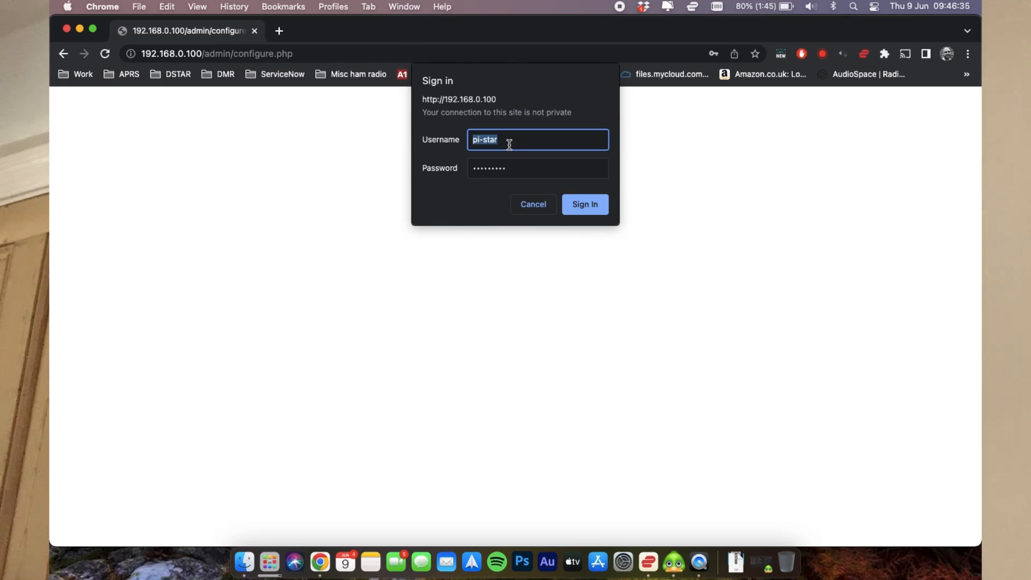
{"action": "left_click", "coordinate": [583, 204]}
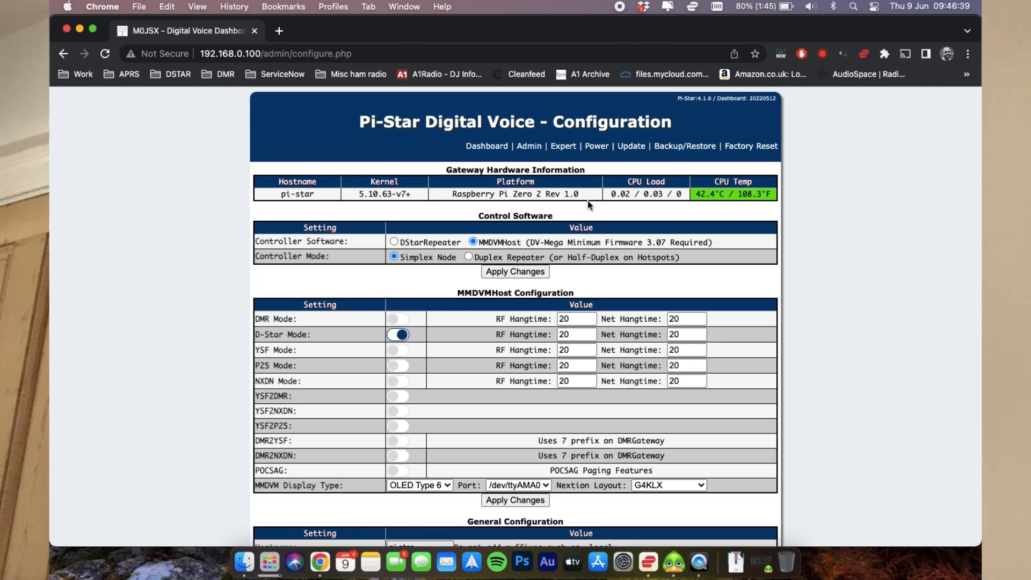
{"action": "mouse_move", "coordinate": [562, 146]}
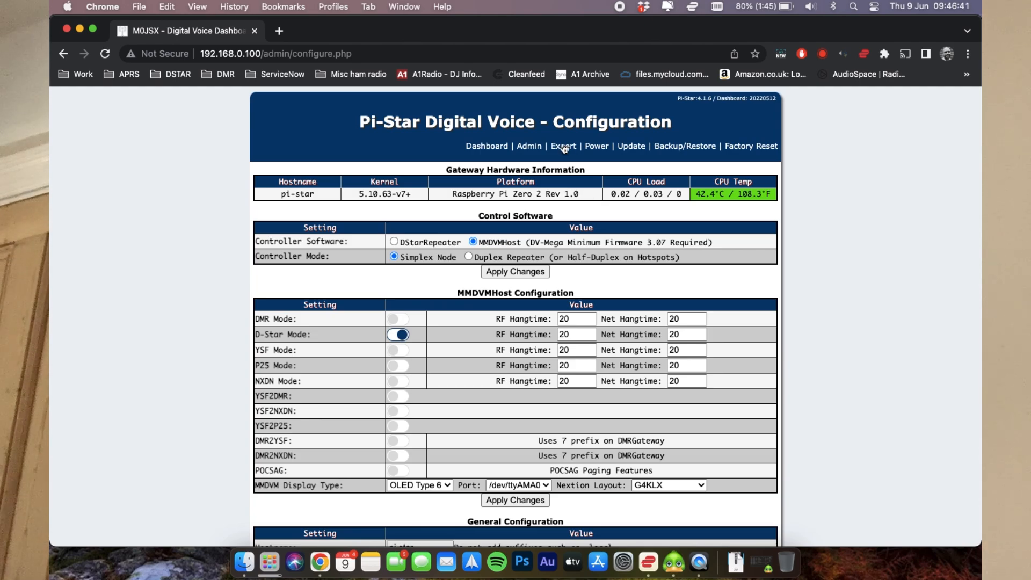
{"action": "left_click", "coordinate": [562, 146]}
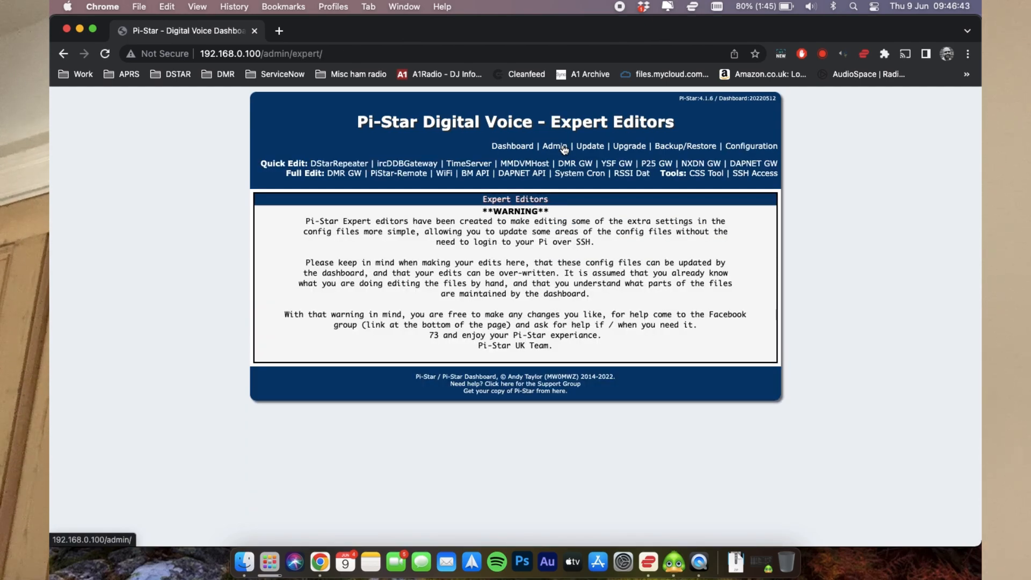
{"action": "left_click", "coordinate": [754, 173]}
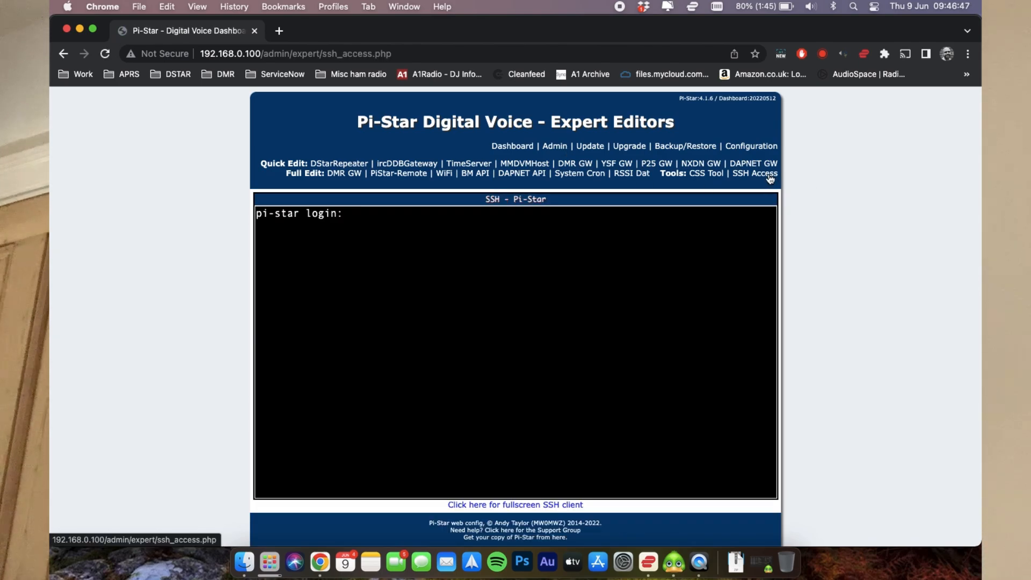
Log in over SSH, make the disk writable with rpi-rw, and become root via sudo su
{"action": "type", "text": "pi-sta"}
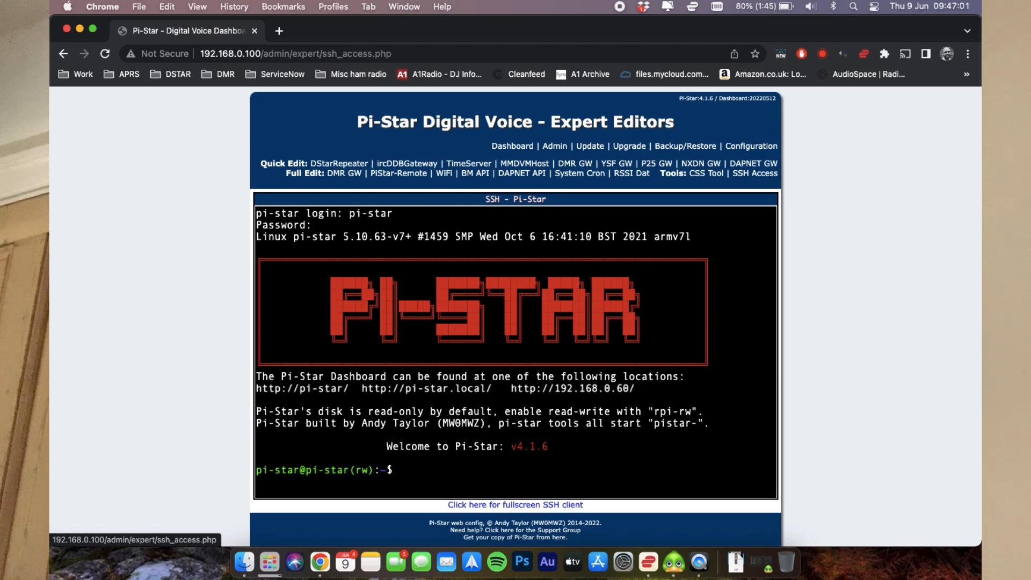
{"action": "type", "text": "rpi-rw"}
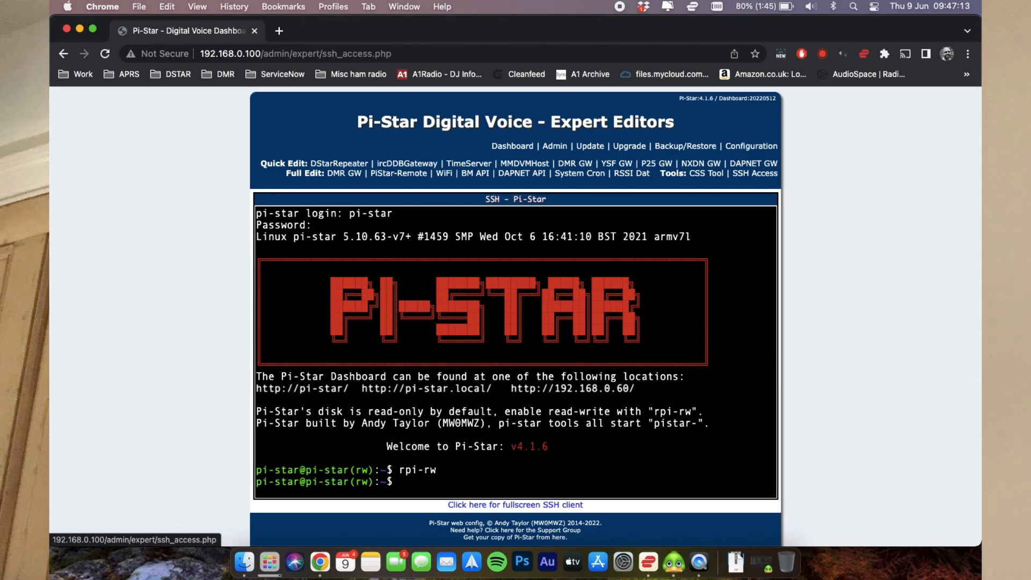
{"action": "type", "text": "sudo"}
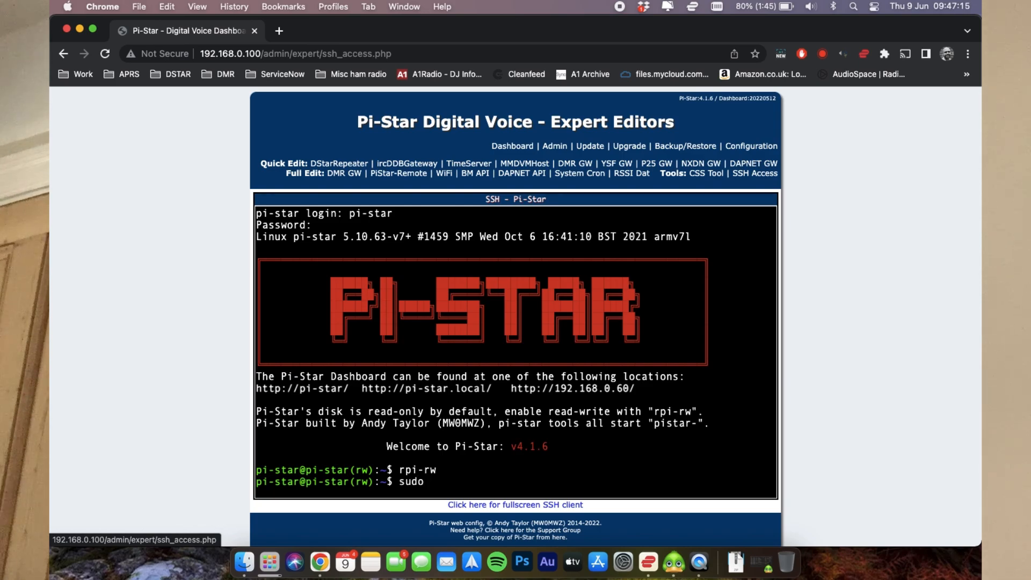
{"action": "type", "text": "su"}
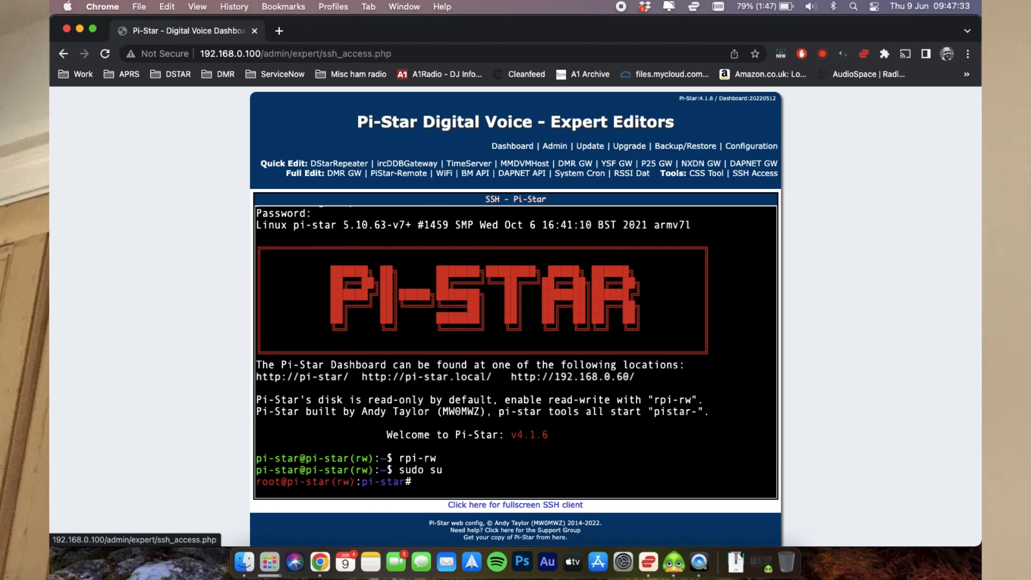
Change to /root and list the host override files there
{"action": "type", "text": "cd"}
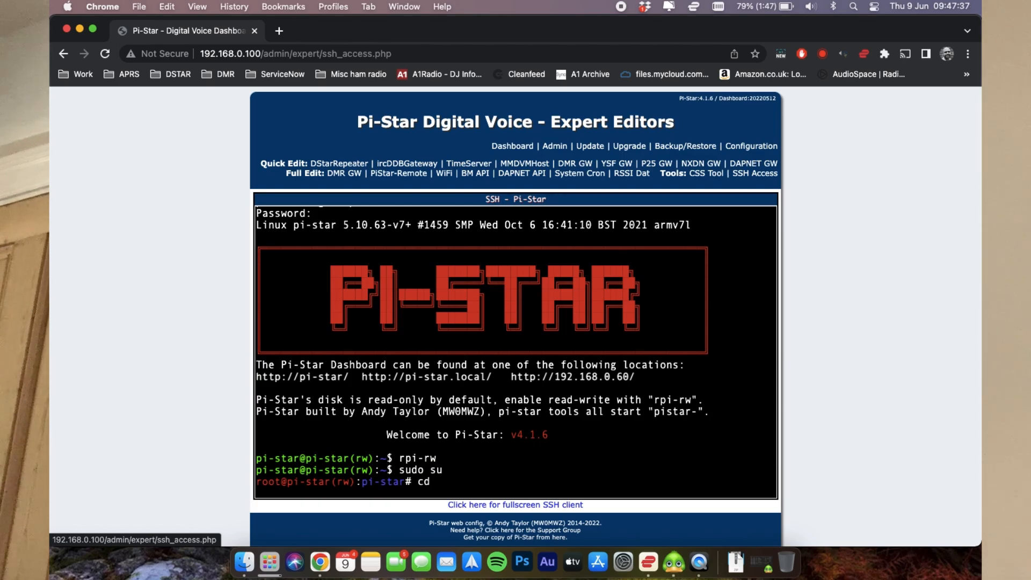
{"action": "type", "text": "/root"}
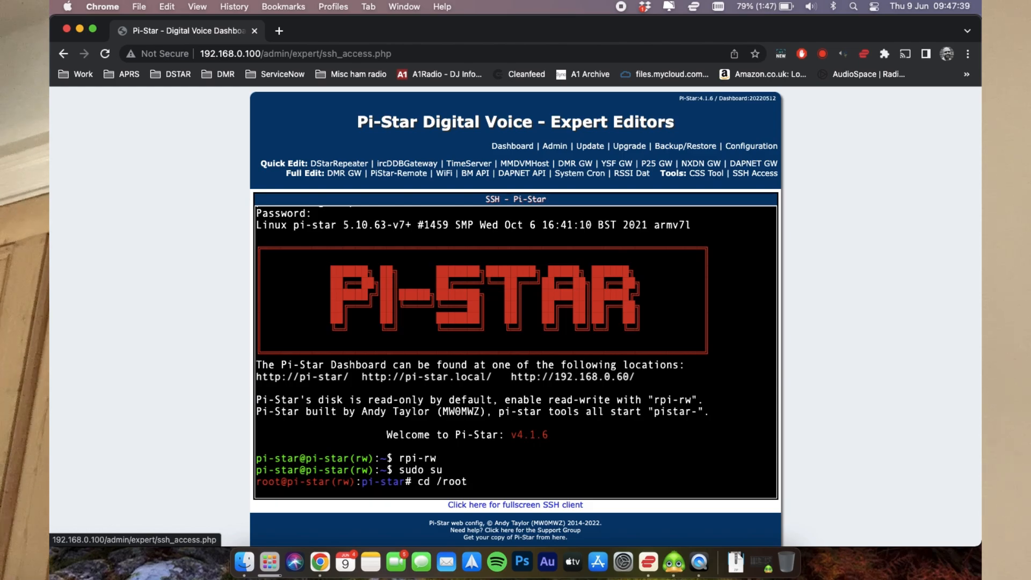
{"action": "key", "text": "Return"}
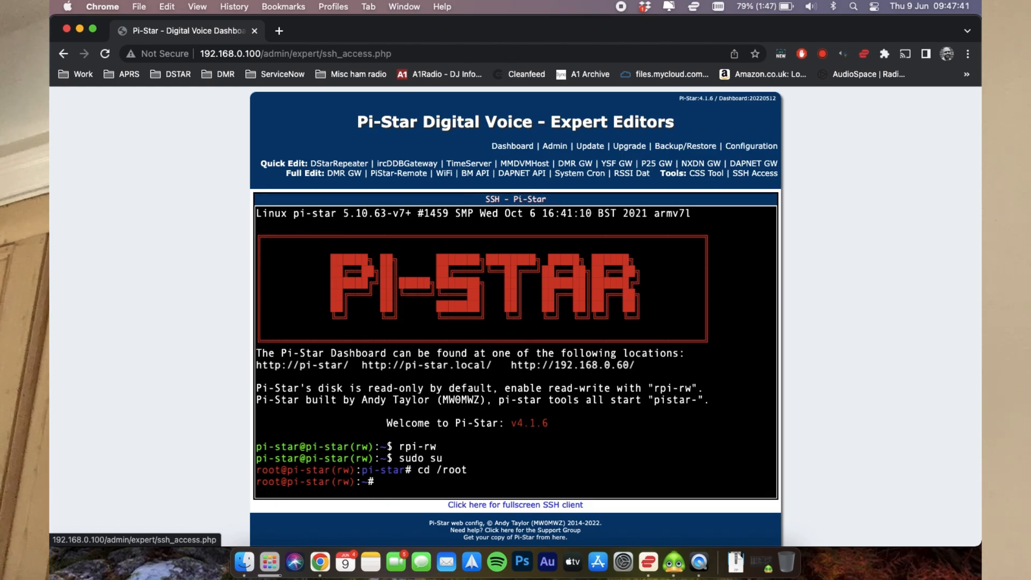
{"action": "type", "text": "ls"}
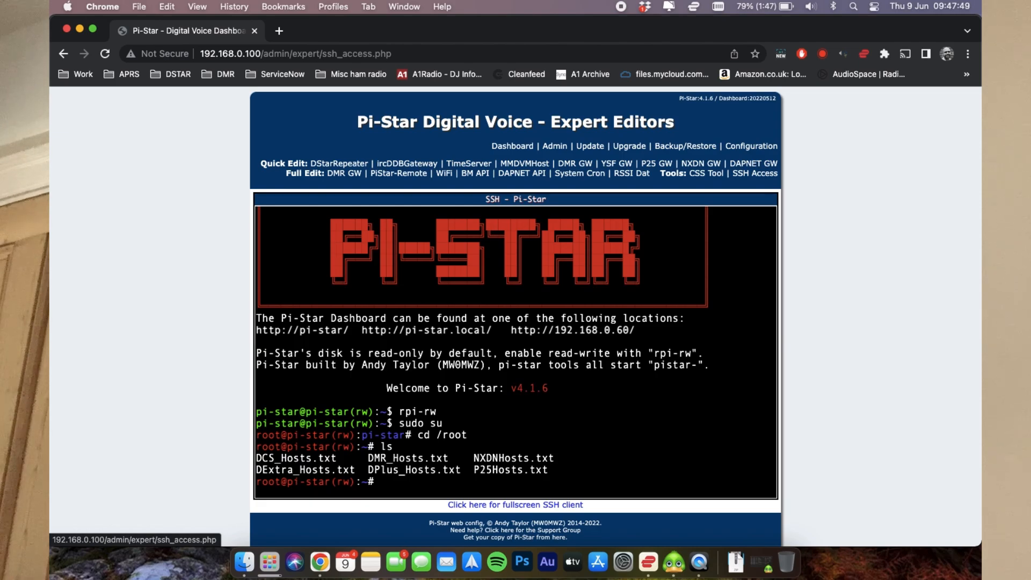
Open DExtra_Hosts.txt in the nano editor
{"action": "type", "text": "nano D"}
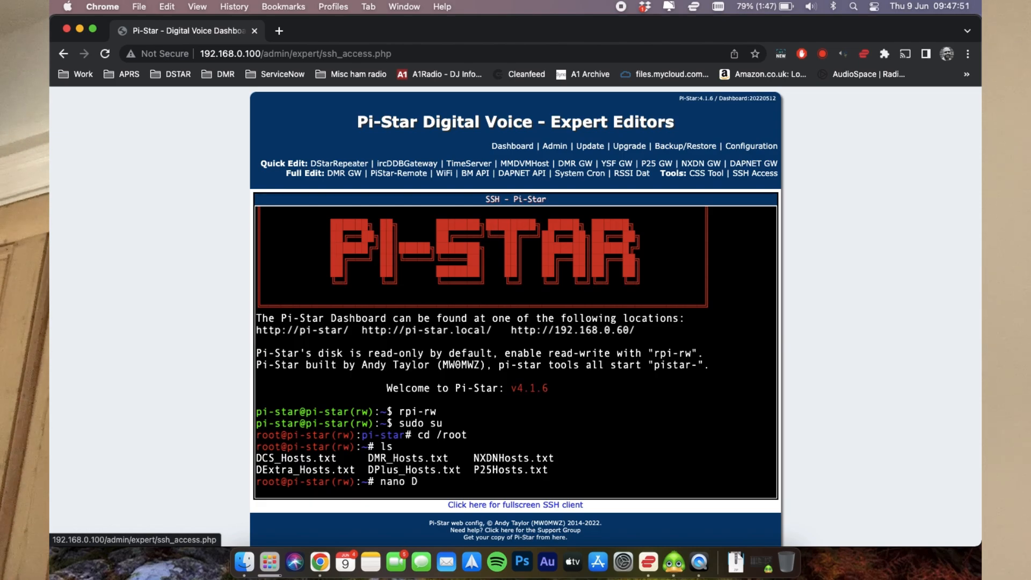
{"action": "type", "text": "Extra"}
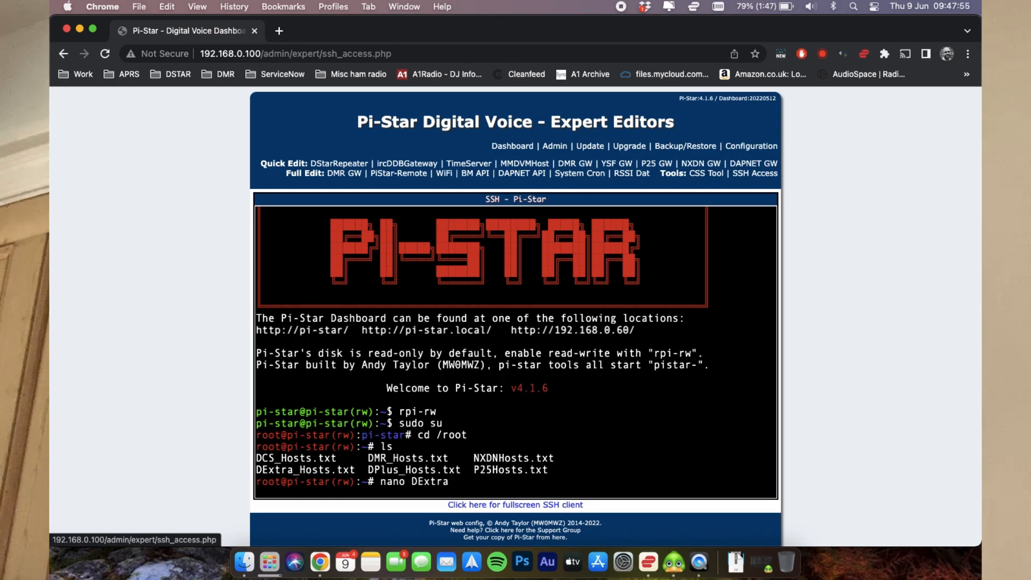
{"action": "type", "text": "_Hosts.txt"}
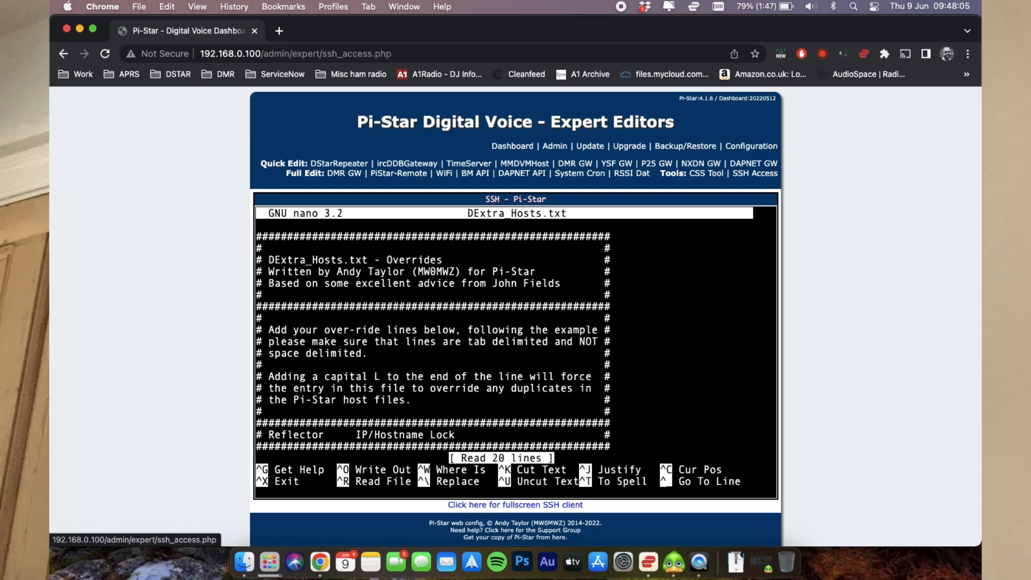
Append a line 'XRF546' tab 'xrf546a.toads.site' at the end of the file
{"action": "scroll", "scroll_direction": "down", "scroll_amount": 3}
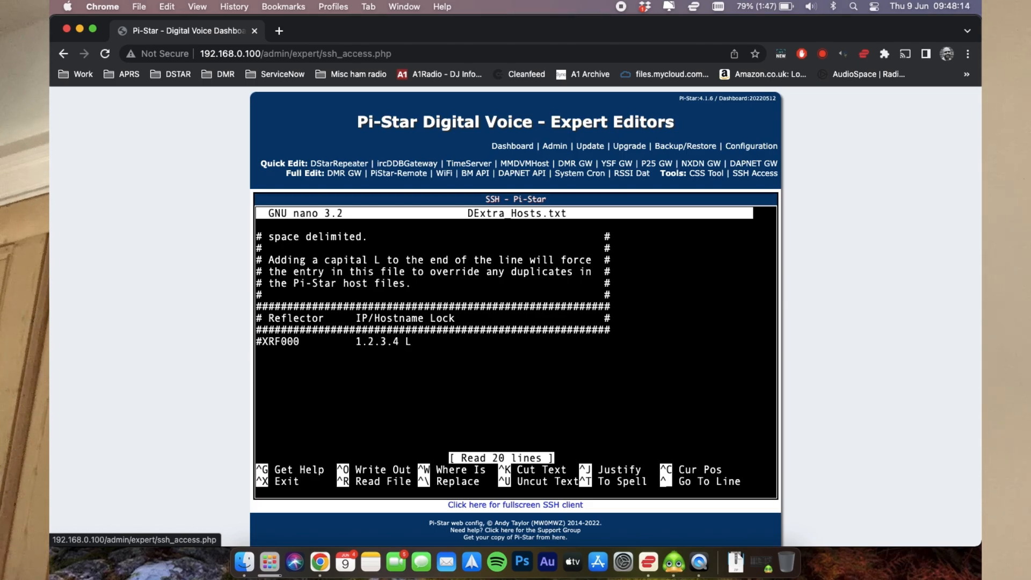
{"action": "type", "text": "XRF"}
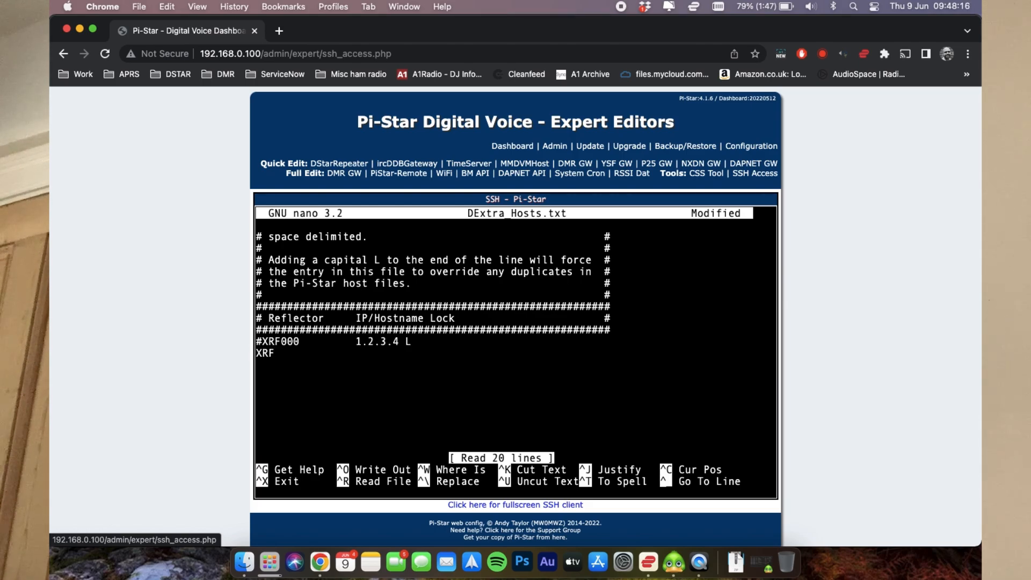
{"action": "type", "text": "546"}
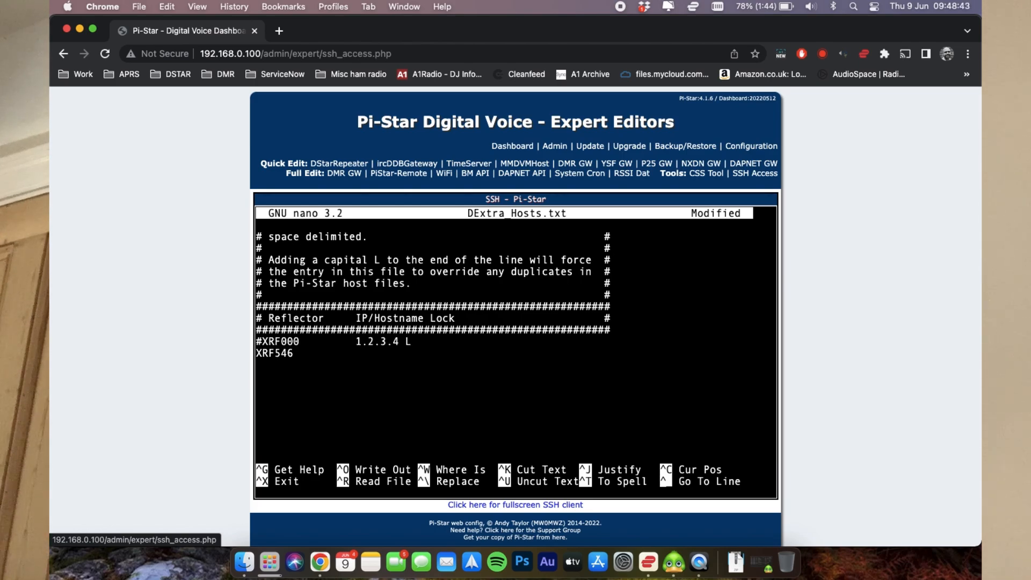
{"action": "type", "text": "xrf5"}
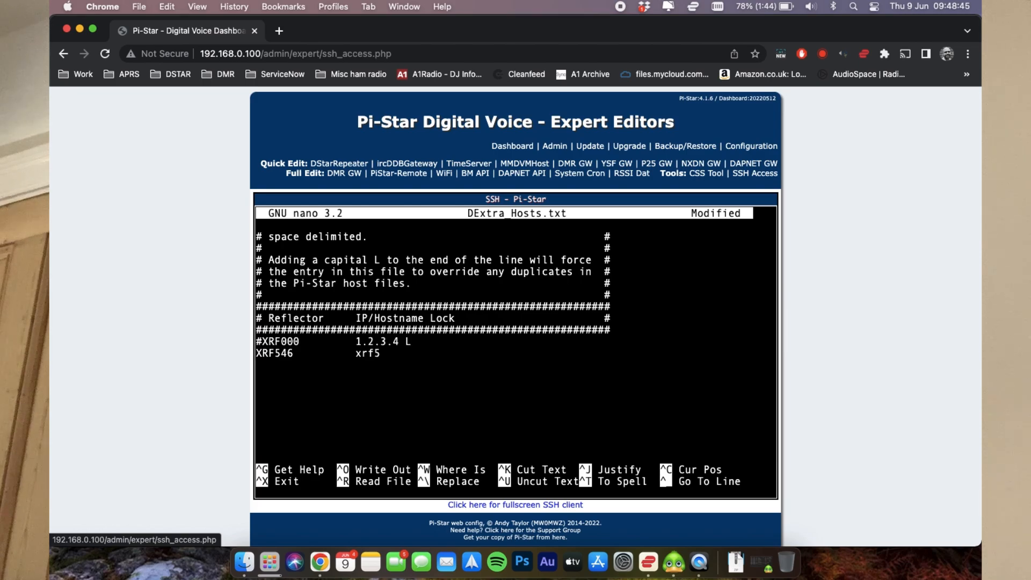
{"action": "type", "text": "46"}
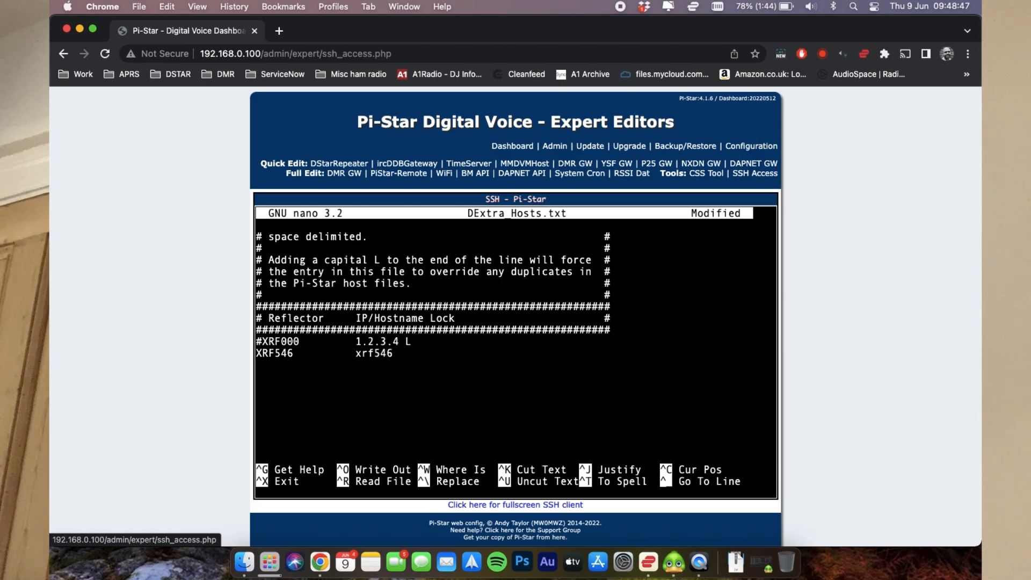
{"action": "type", "text": "a.to"}
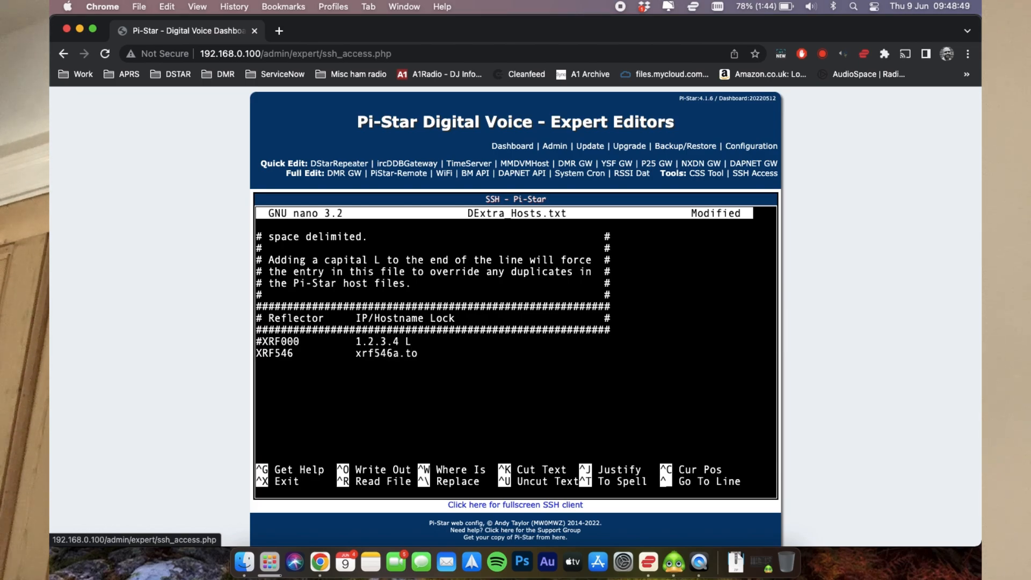
{"action": "type", "text": "ds.site"}
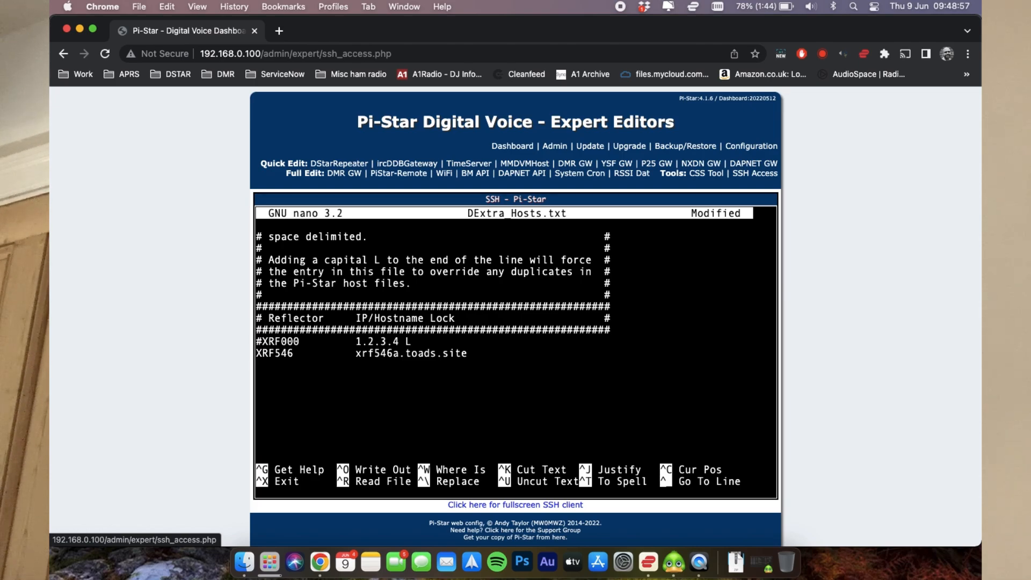
Save DExtra_Hosts.txt under its existing name, exit nano, and run reboot
{"action": "key", "text": "ctrl+x"}
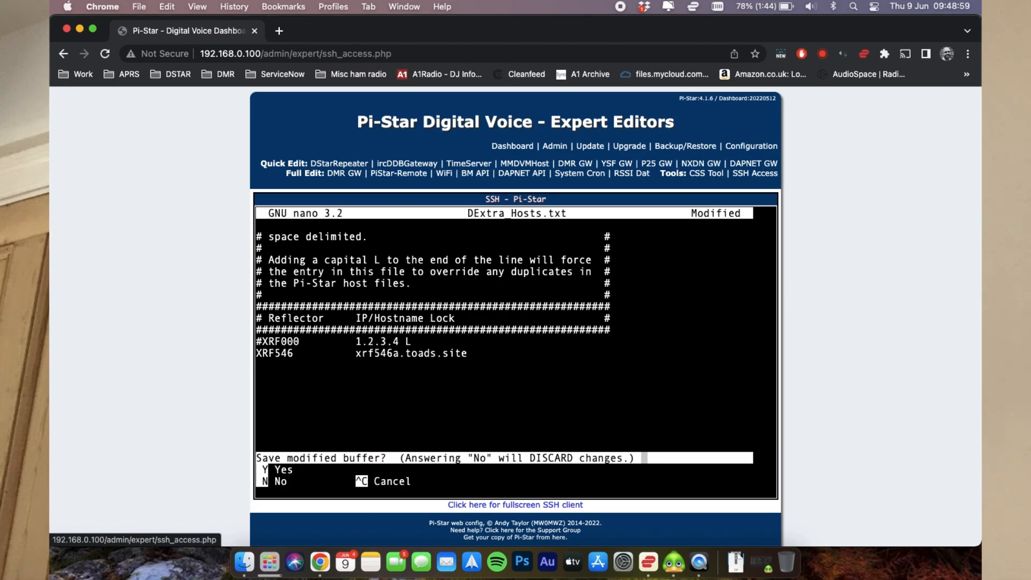
{"action": "key", "text": "y"}
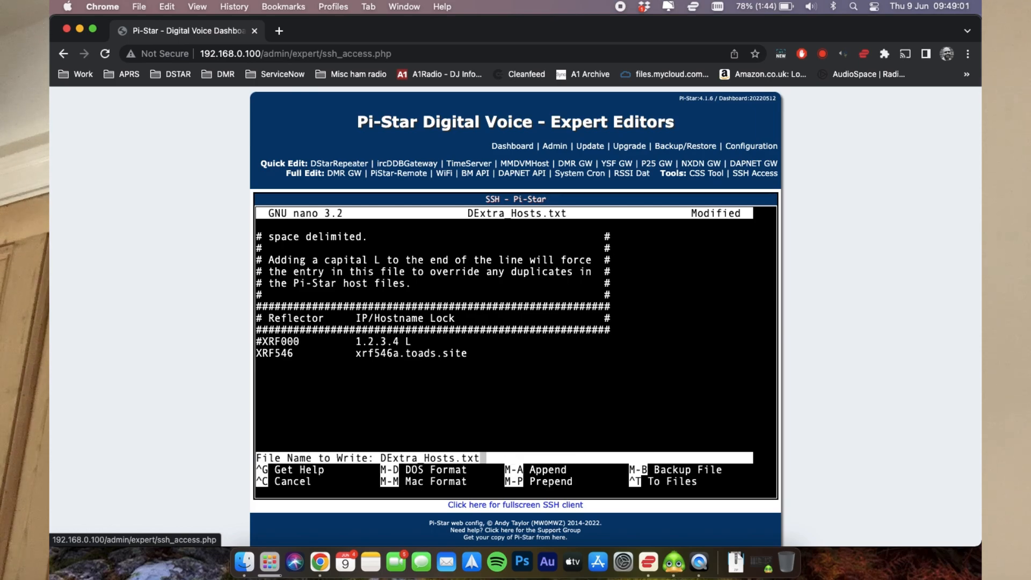
{"action": "key", "text": "Return"}
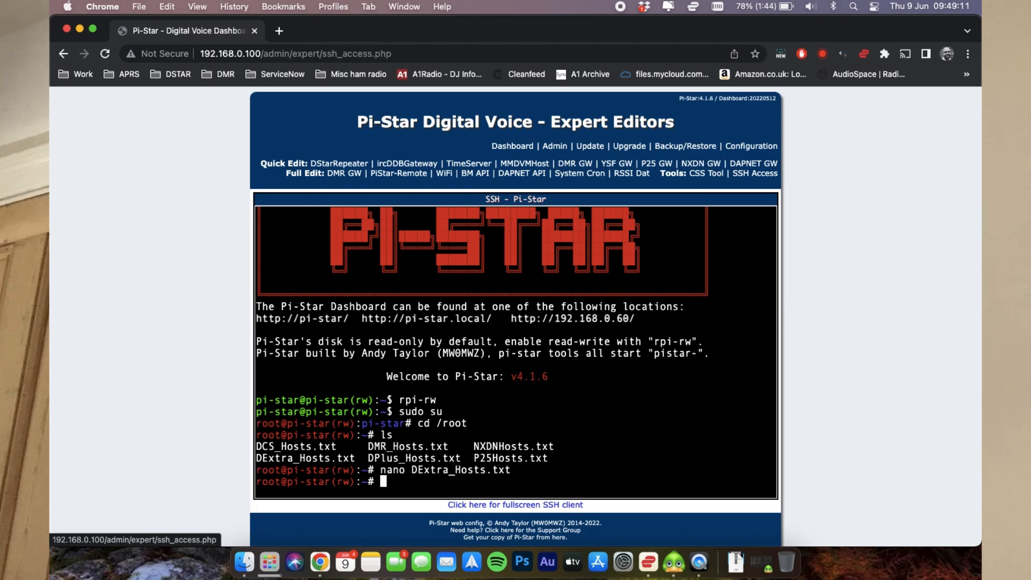
{"action": "type", "text": "reboot"}
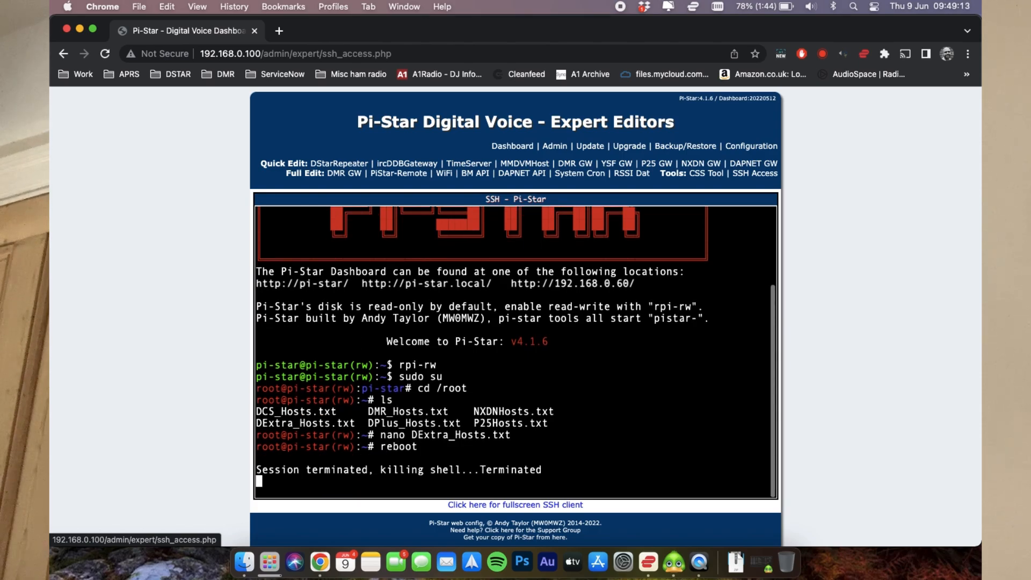